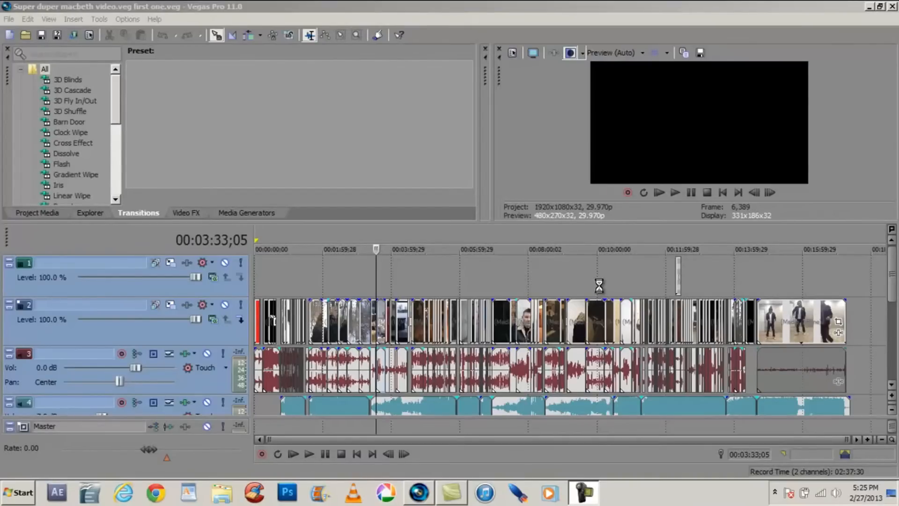
mouse_move(555, 293)
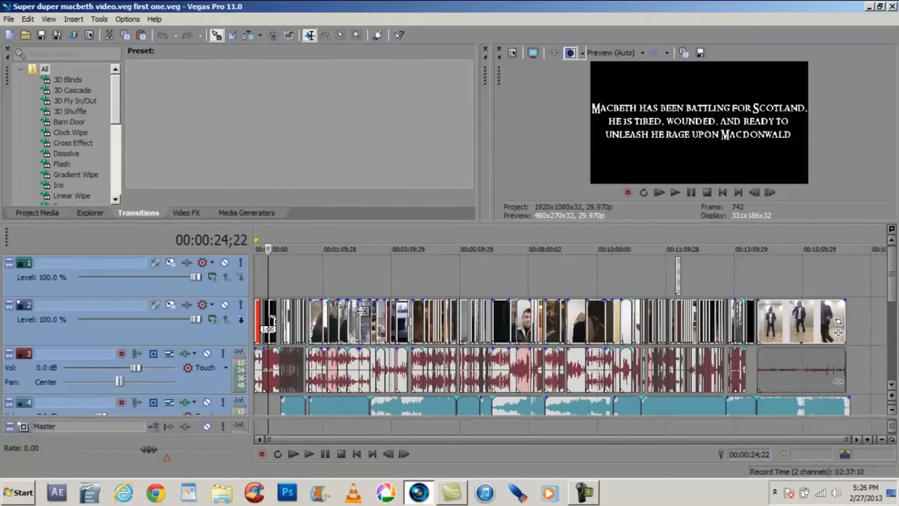
mouse_move(166, 492)
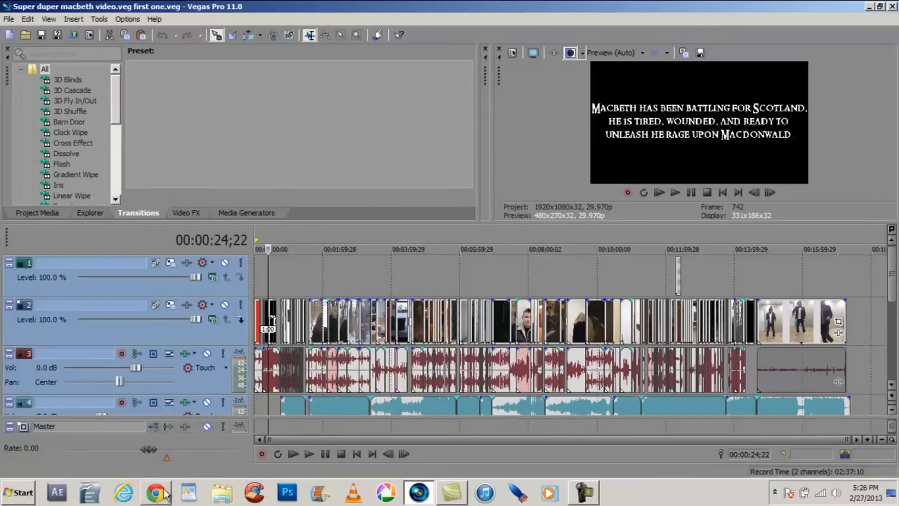
mouse_move(292, 291)
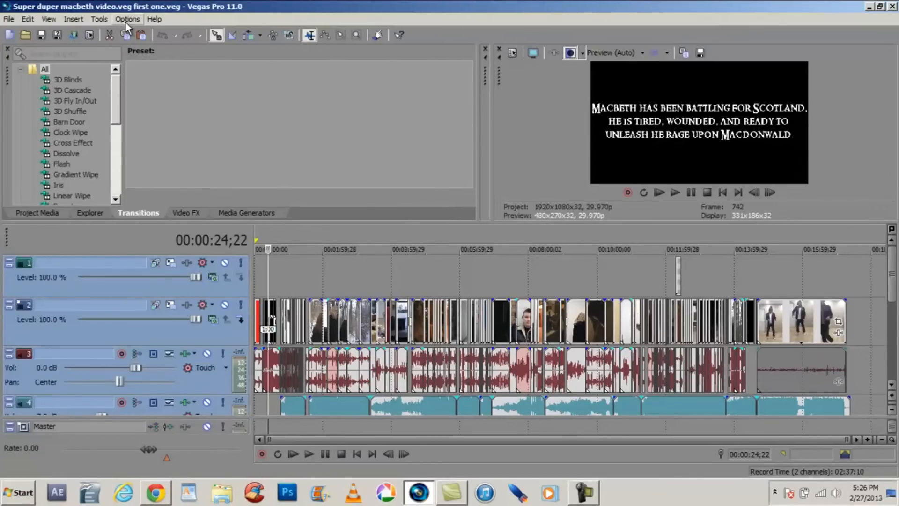
click(27, 19)
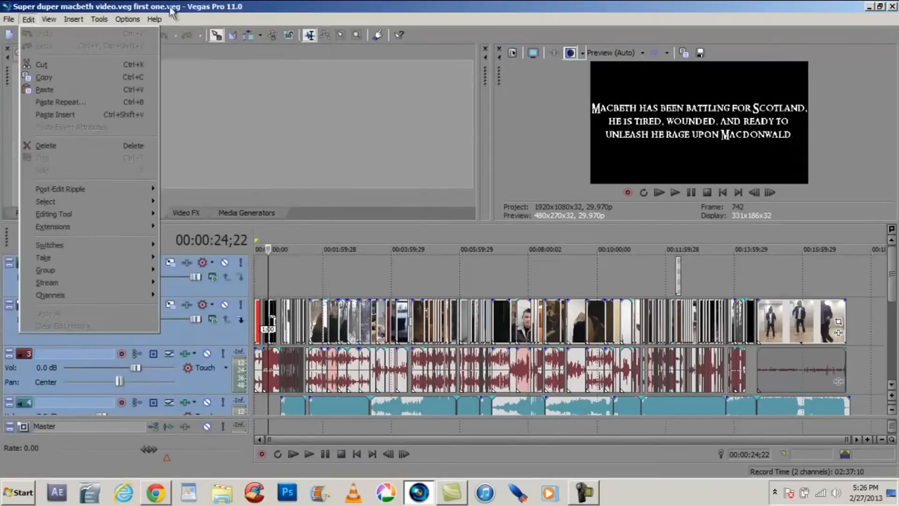
mouse_move(315, 178)
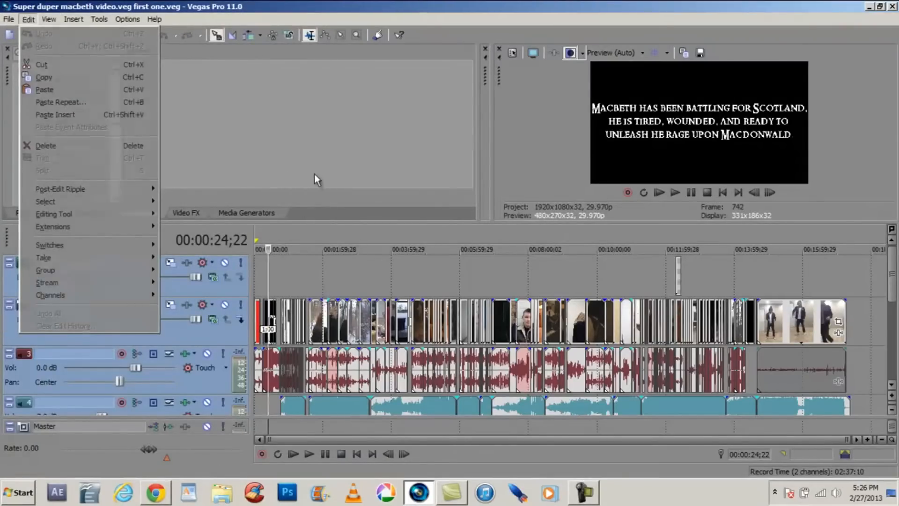
click(138, 213)
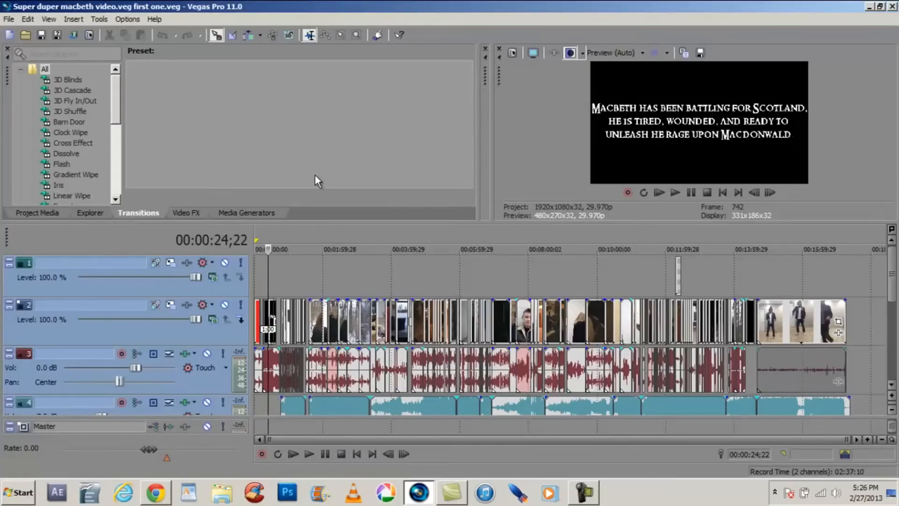
mouse_move(334, 177)
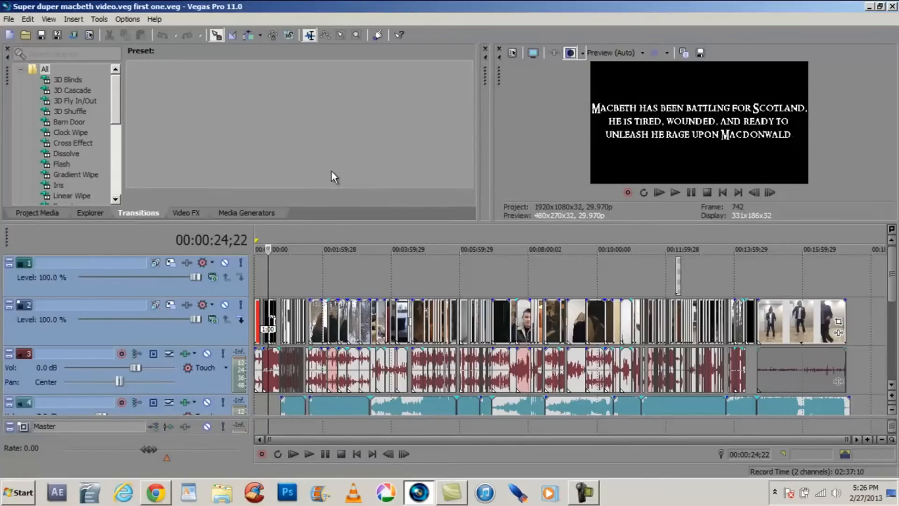
mouse_move(346, 190)
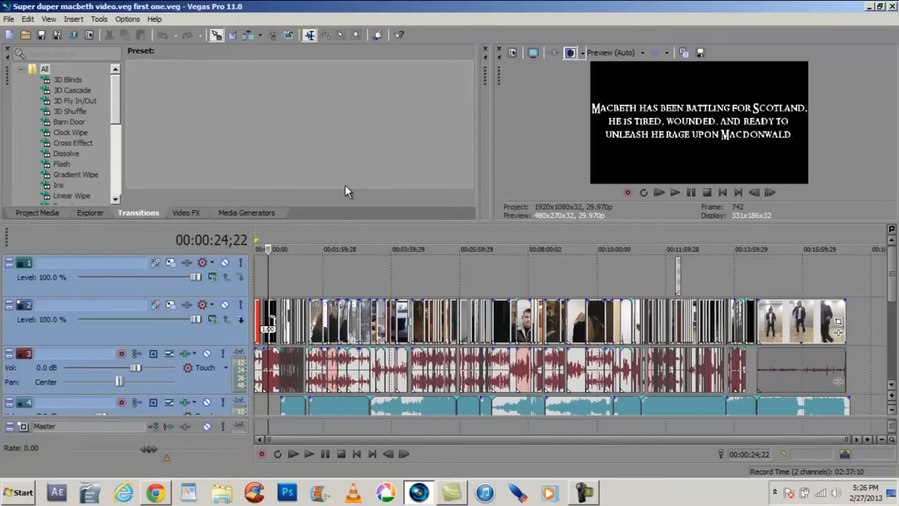
mouse_move(430, 324)
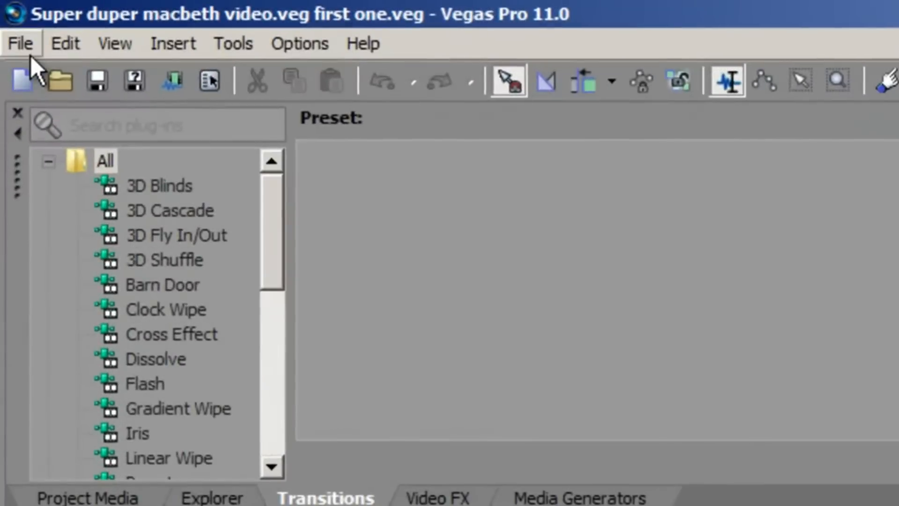
Step: Bring up Render As for the Macbeth project from the File menu
click(20, 43)
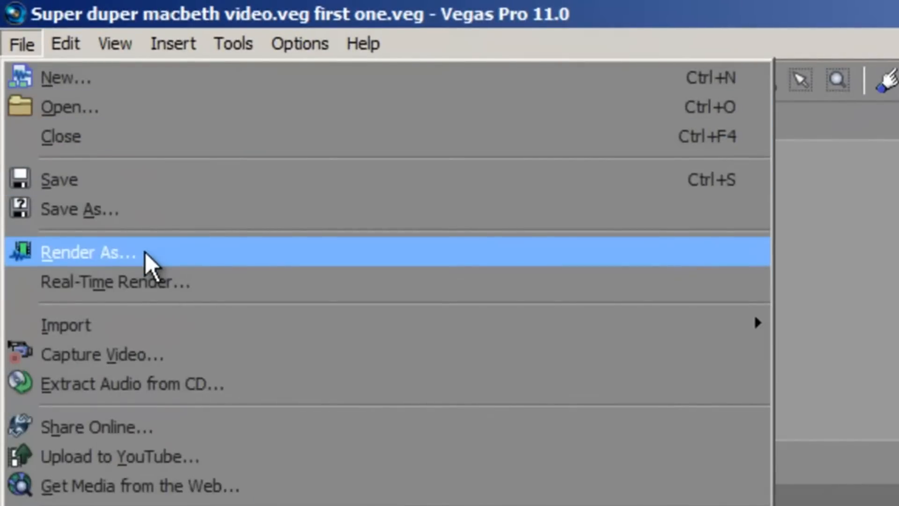
click(87, 252)
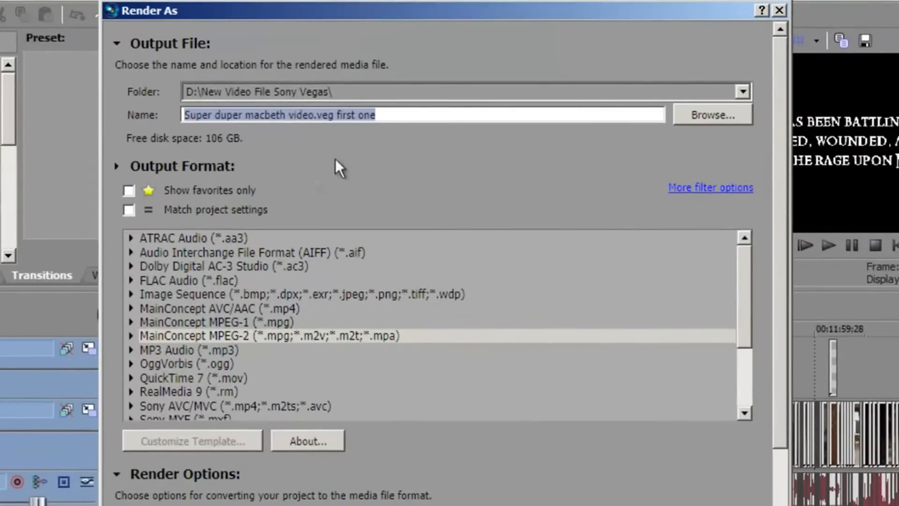
Step: Browse for a different output location for the MPEG-2 render
click(712, 114)
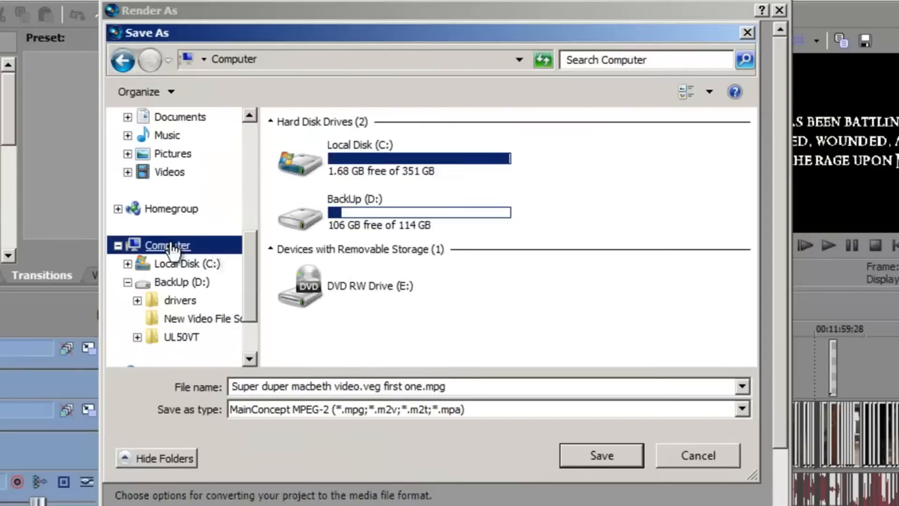
mouse_move(314, 205)
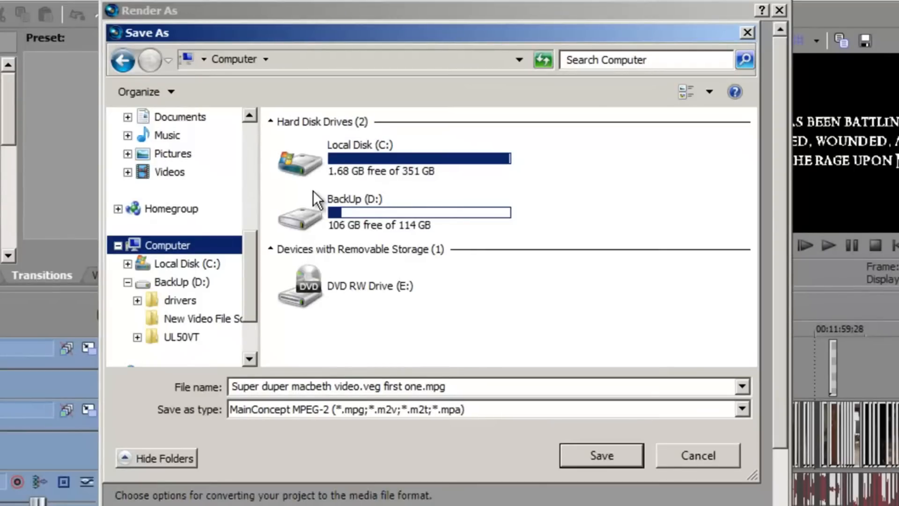
mouse_move(494, 270)
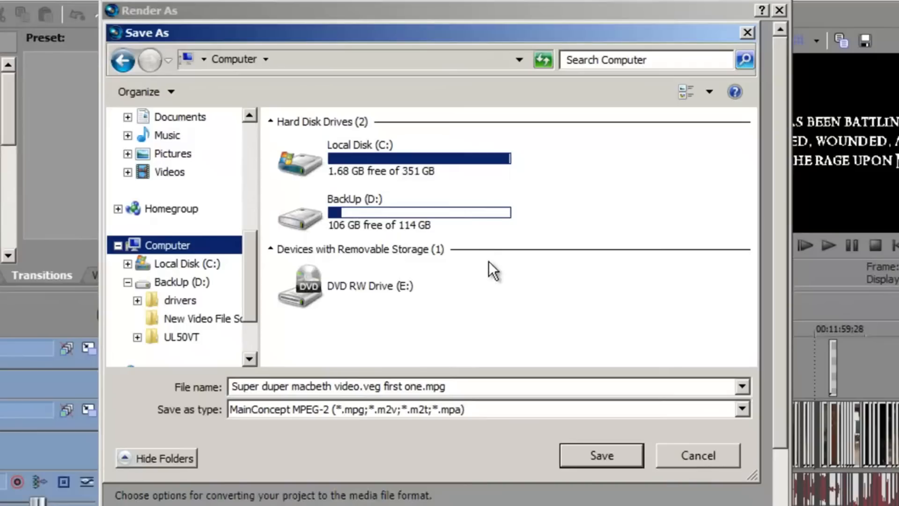
mouse_move(453, 251)
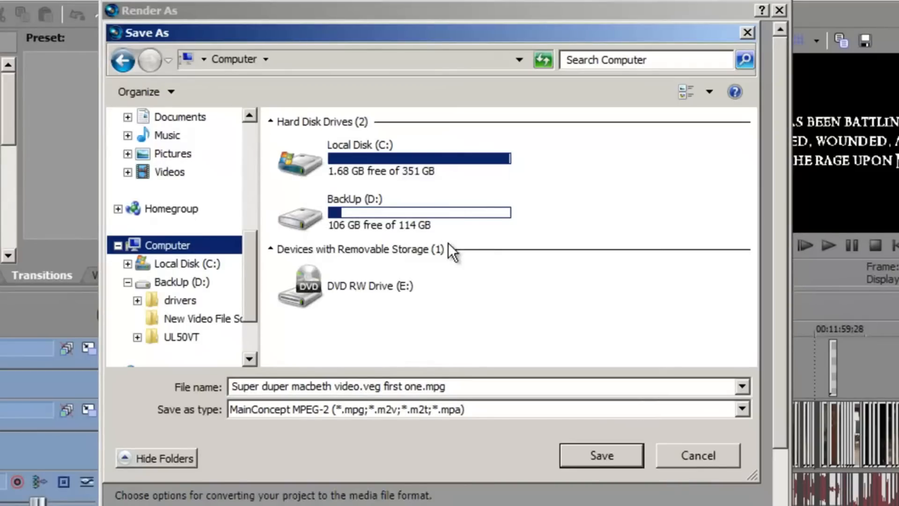
mouse_move(394, 198)
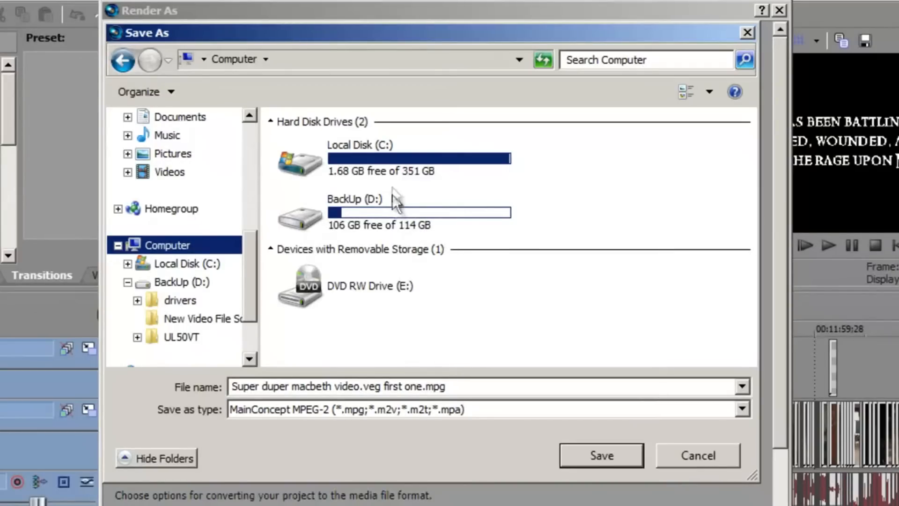
mouse_move(387, 186)
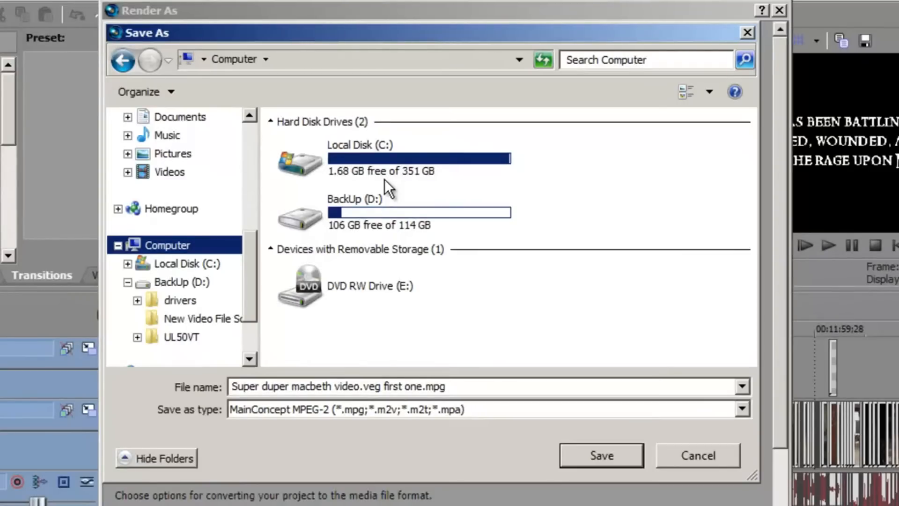
mouse_move(370, 177)
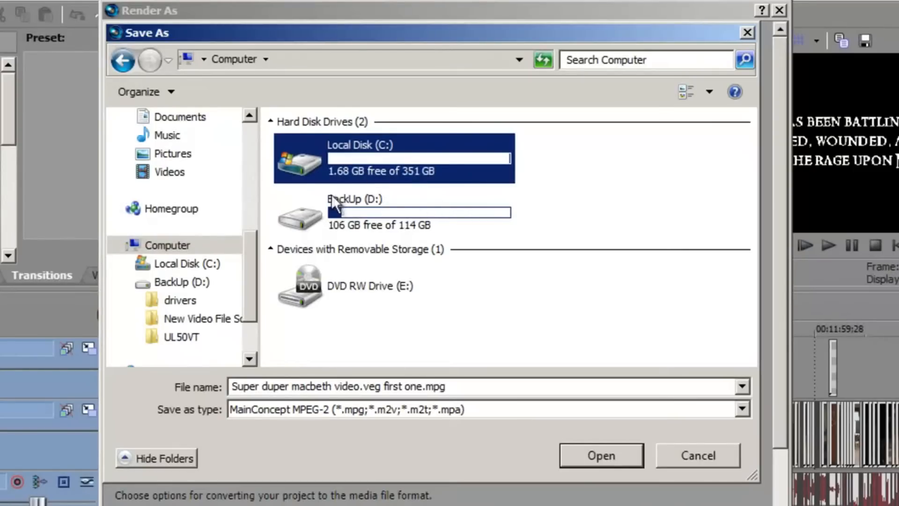
mouse_move(340, 190)
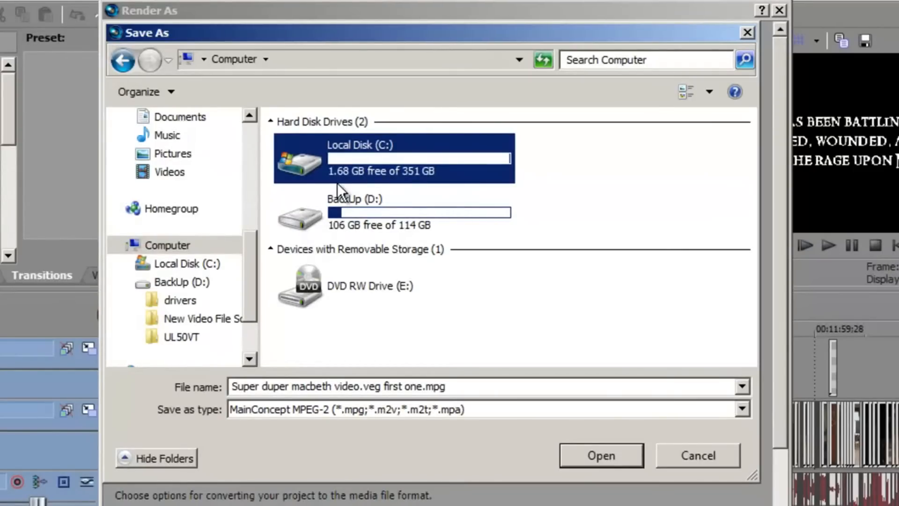
mouse_move(478, 238)
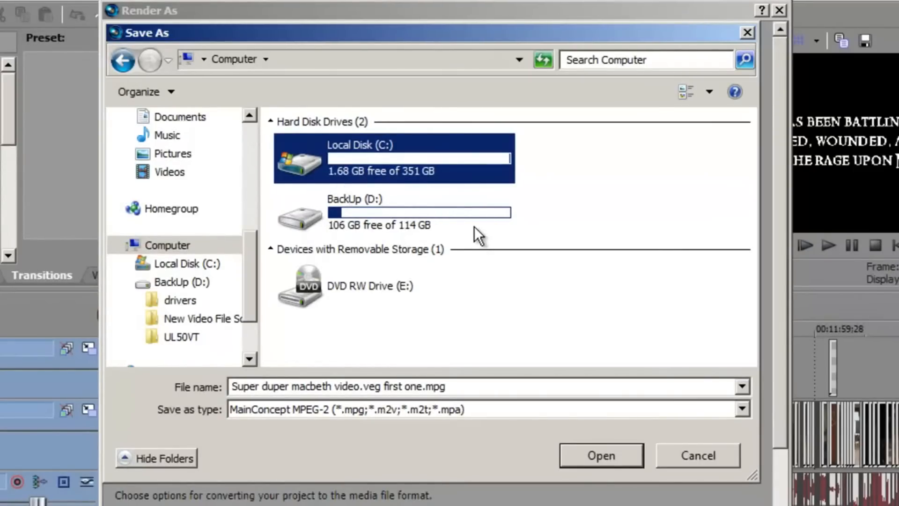
mouse_move(486, 216)
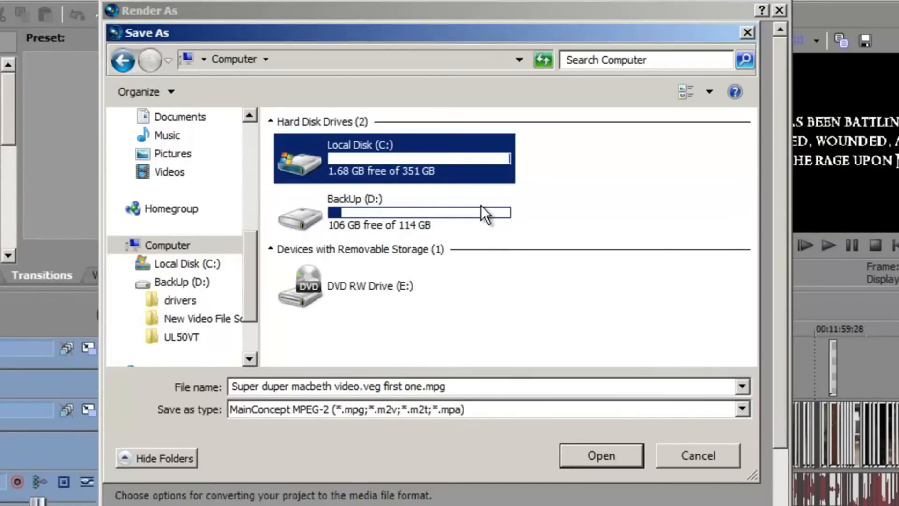
mouse_move(489, 265)
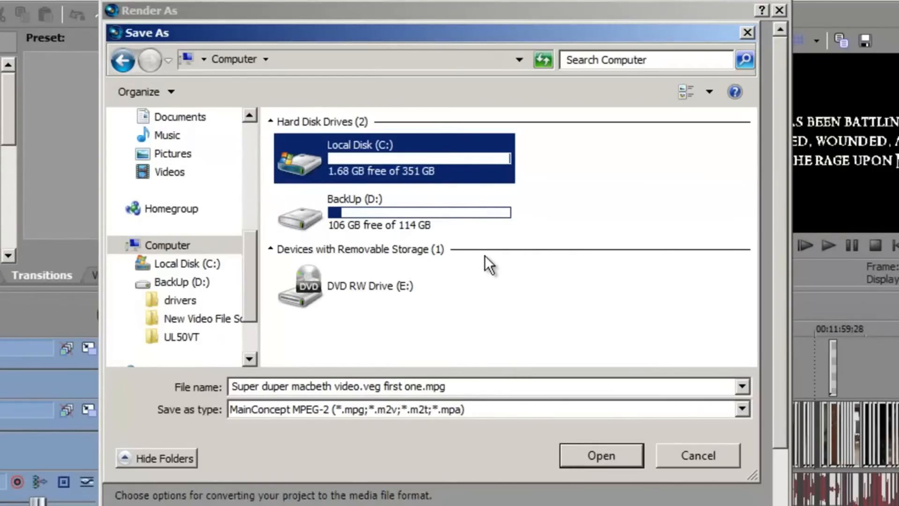
mouse_move(370, 68)
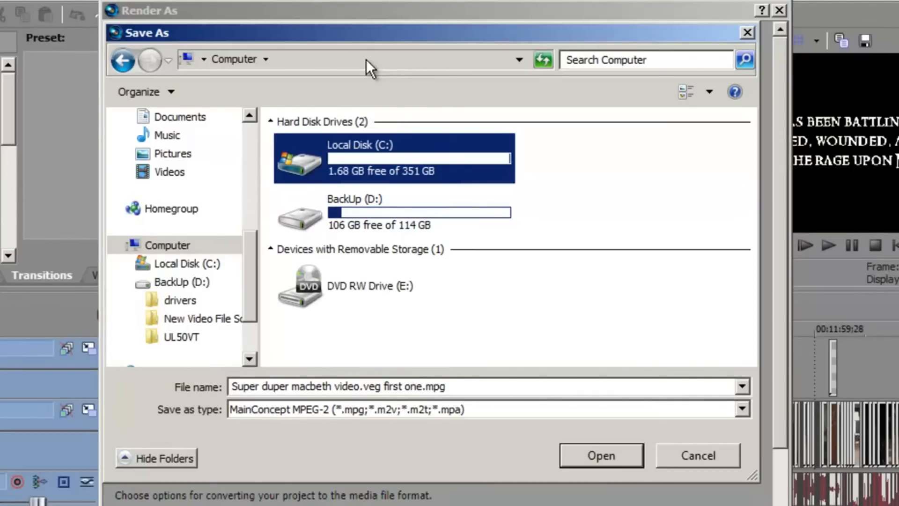
mouse_move(424, 171)
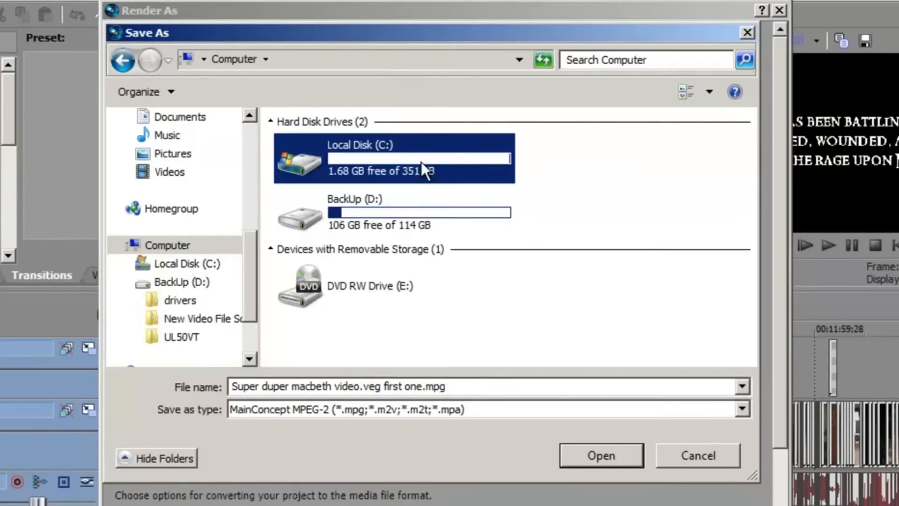
mouse_move(348, 175)
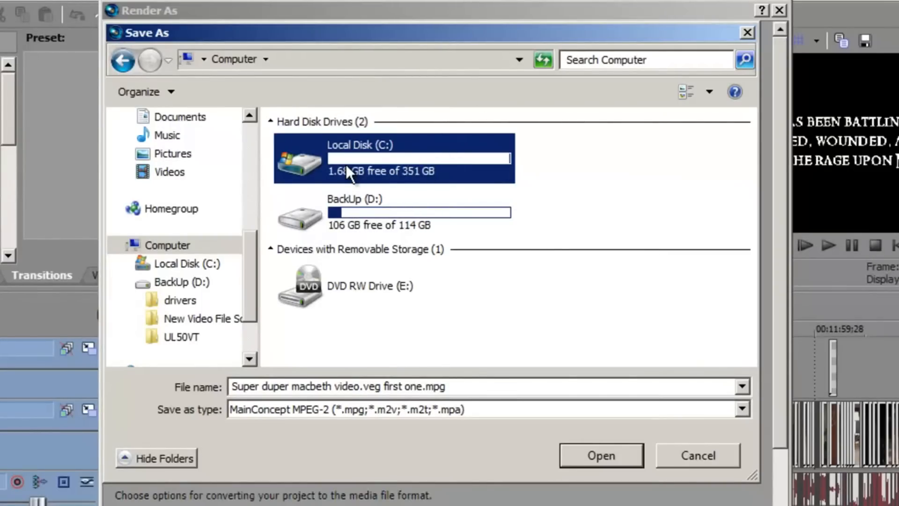
click(378, 212)
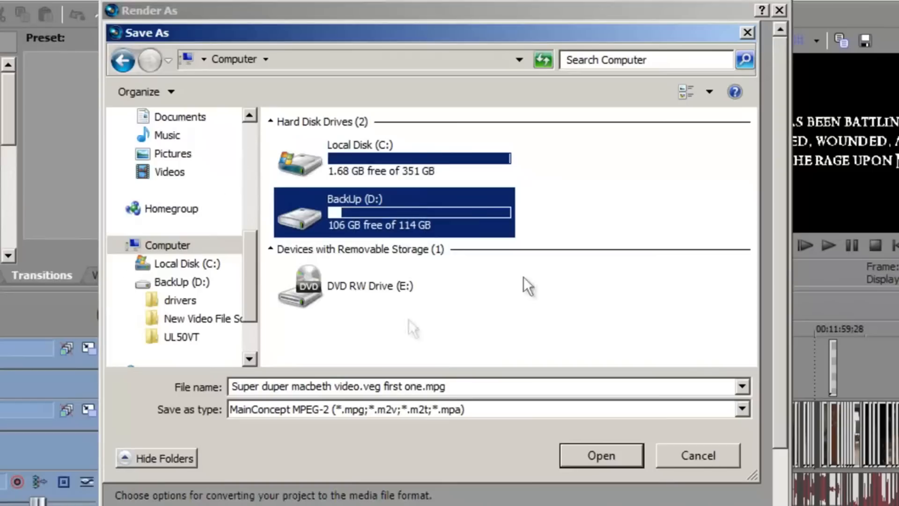
mouse_move(413, 228)
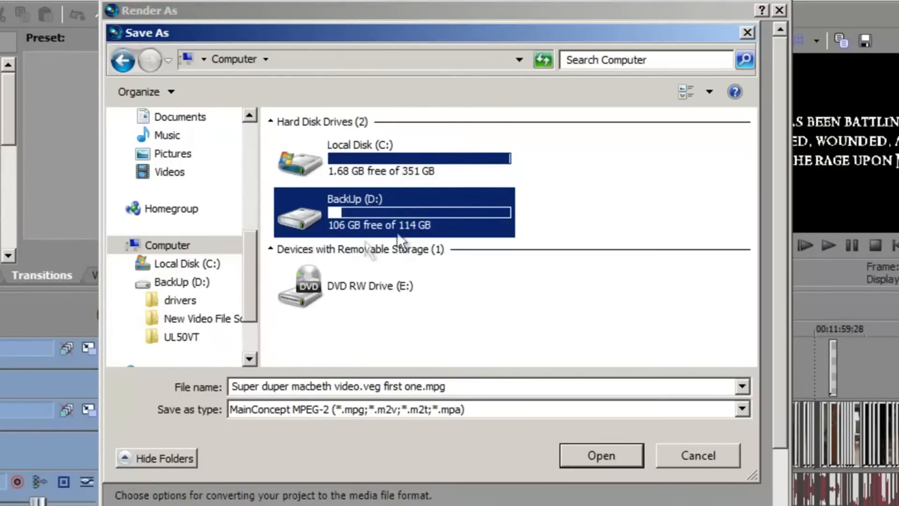
mouse_move(459, 243)
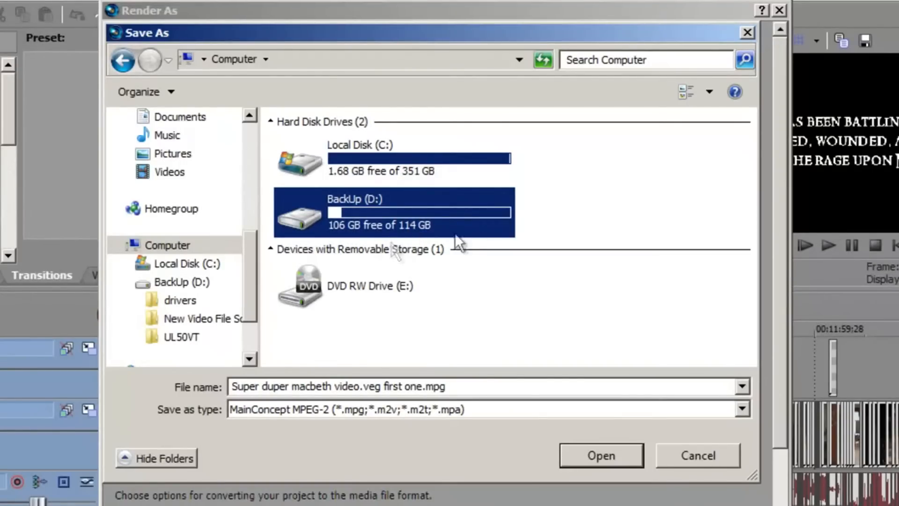
mouse_move(594, 365)
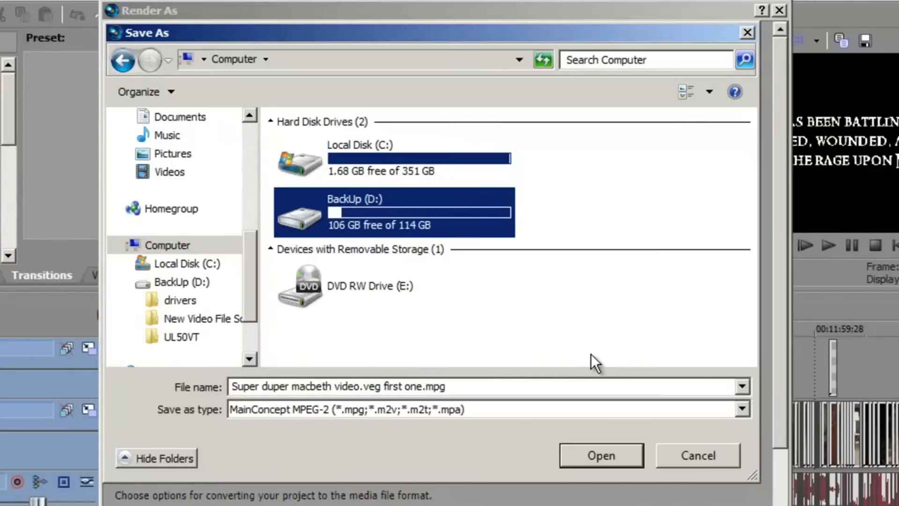
mouse_move(599, 368)
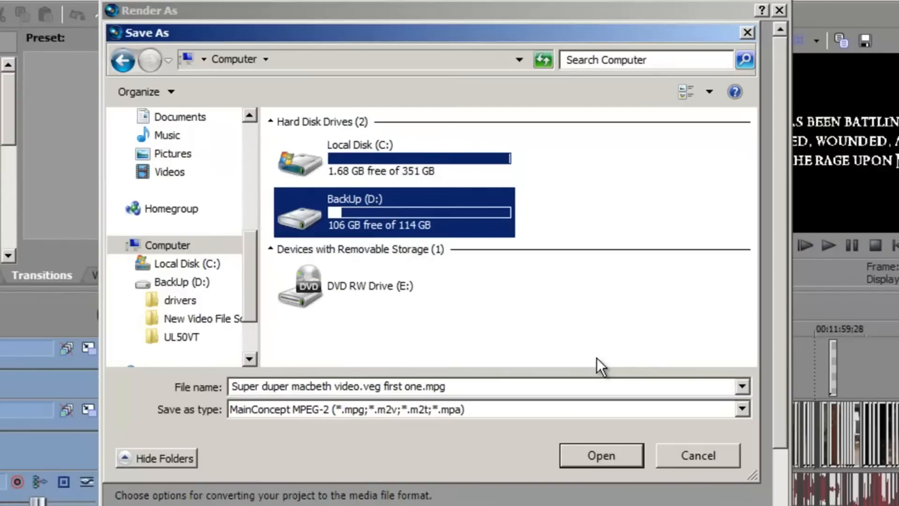
mouse_move(522, 50)
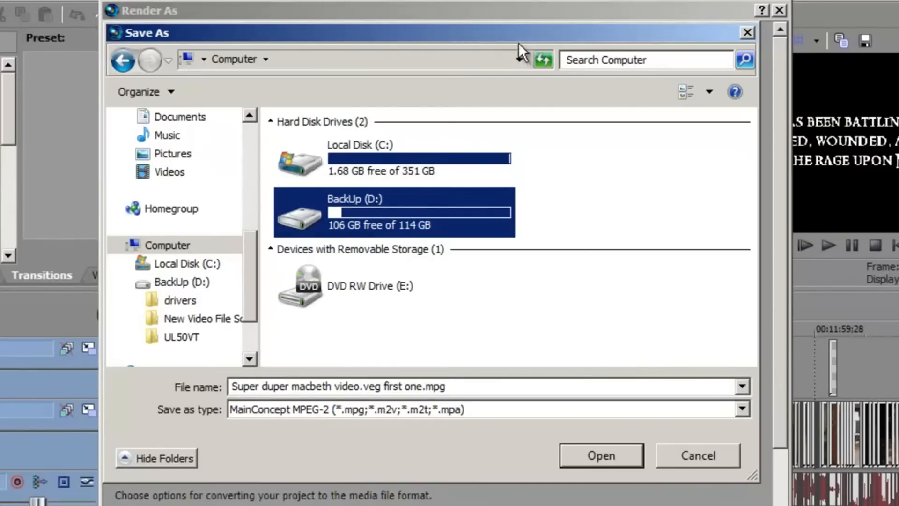
mouse_move(515, 54)
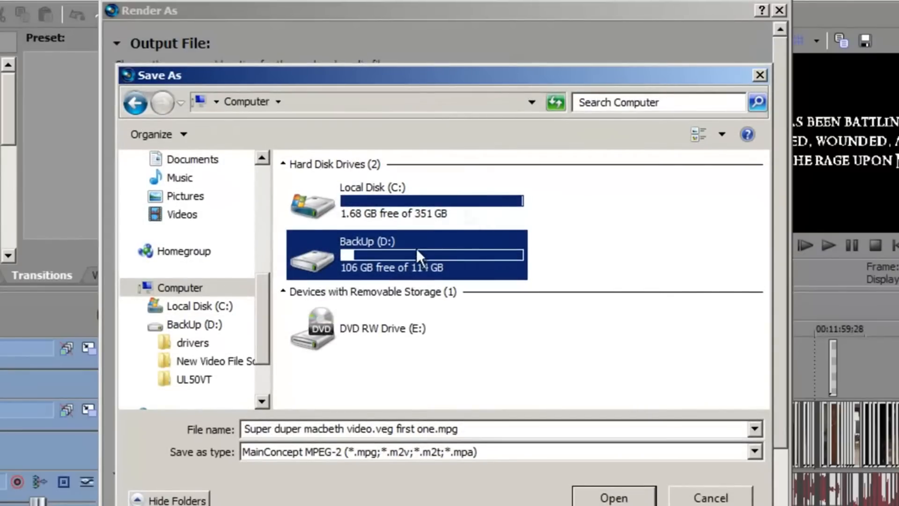
mouse_move(395, 270)
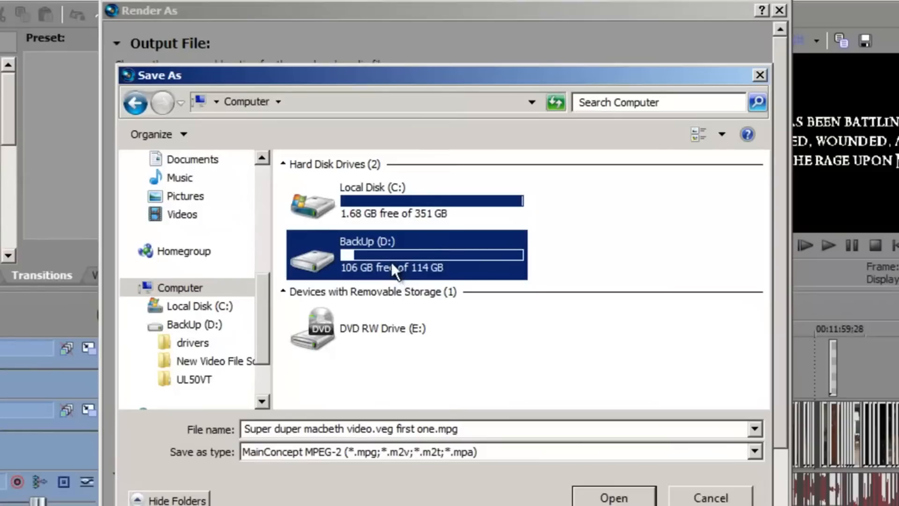
mouse_move(376, 255)
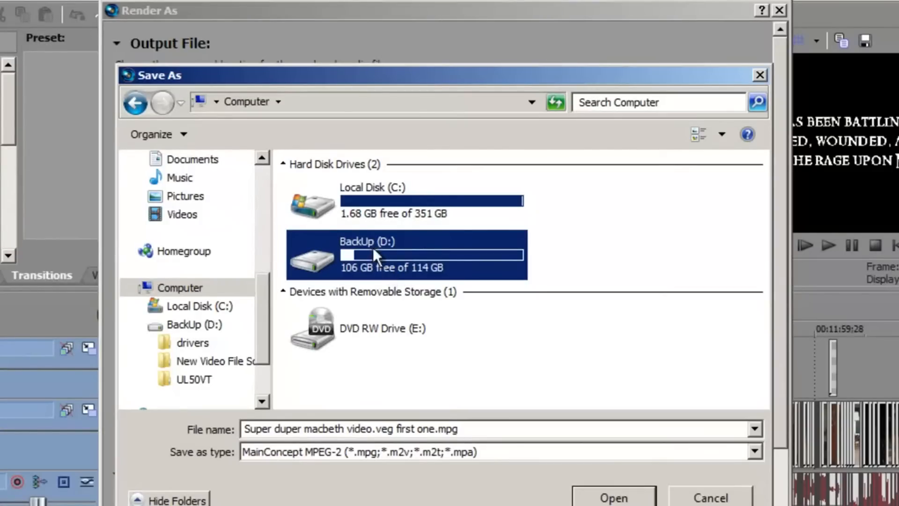
mouse_move(385, 281)
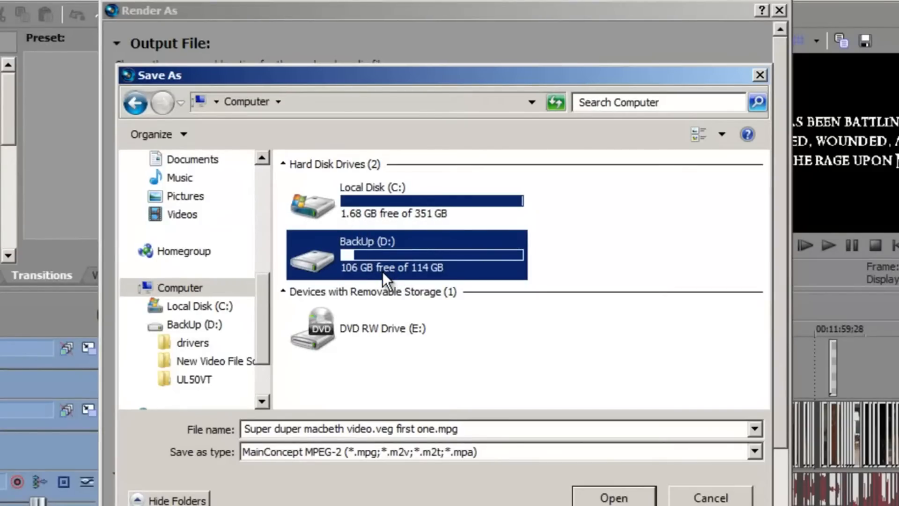
click(612, 496)
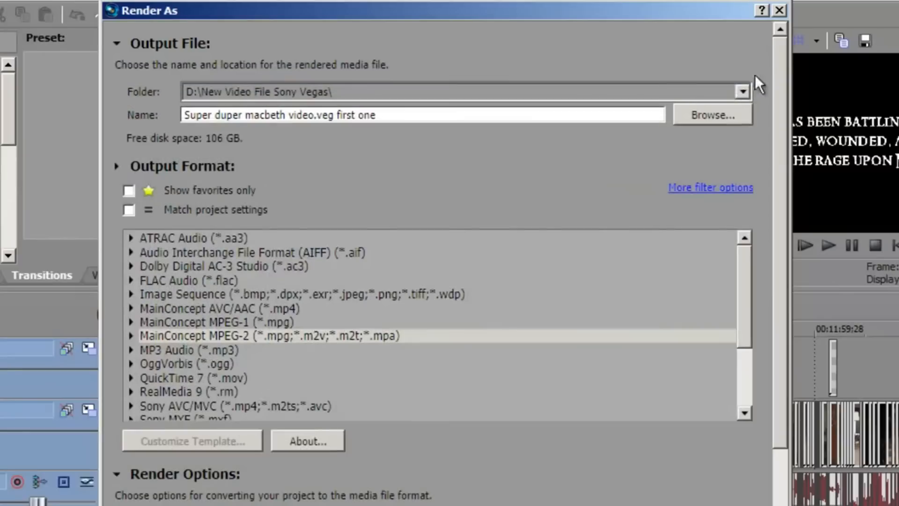
mouse_move(276, 115)
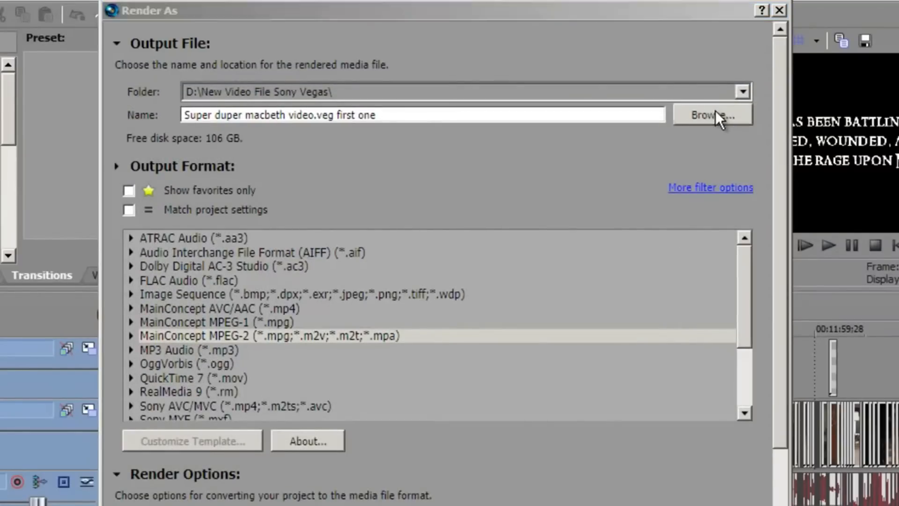
click(713, 114)
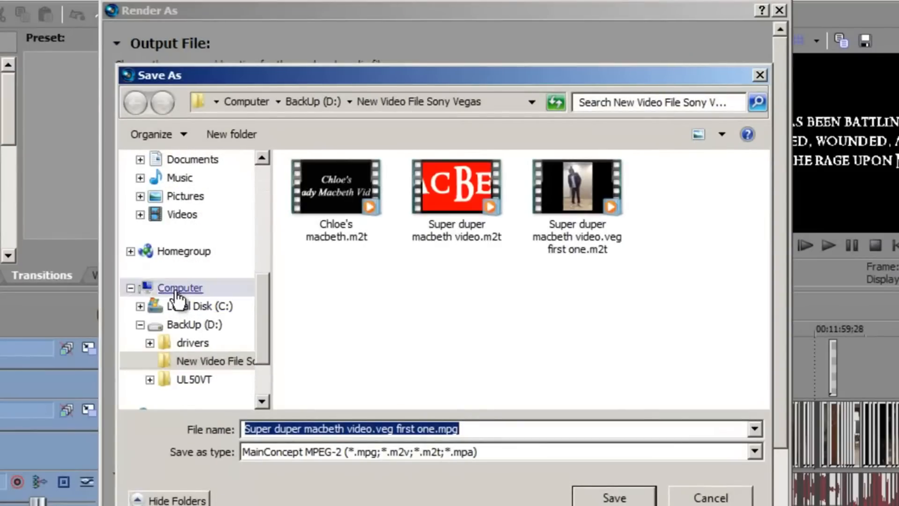
click(180, 288)
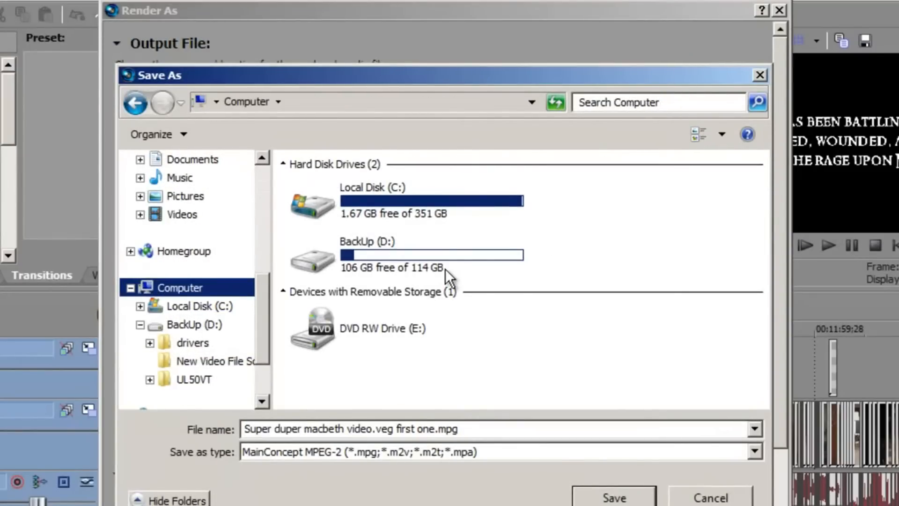
mouse_move(389, 270)
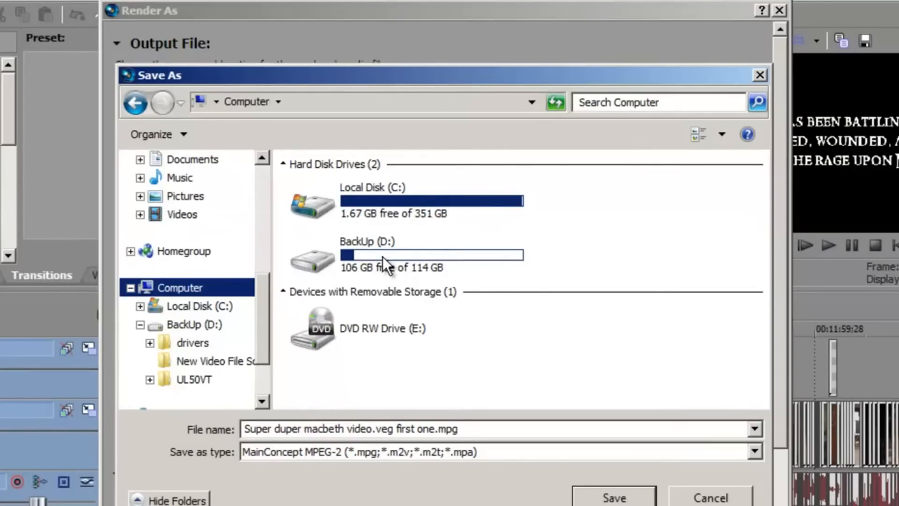
double_click(356, 240)
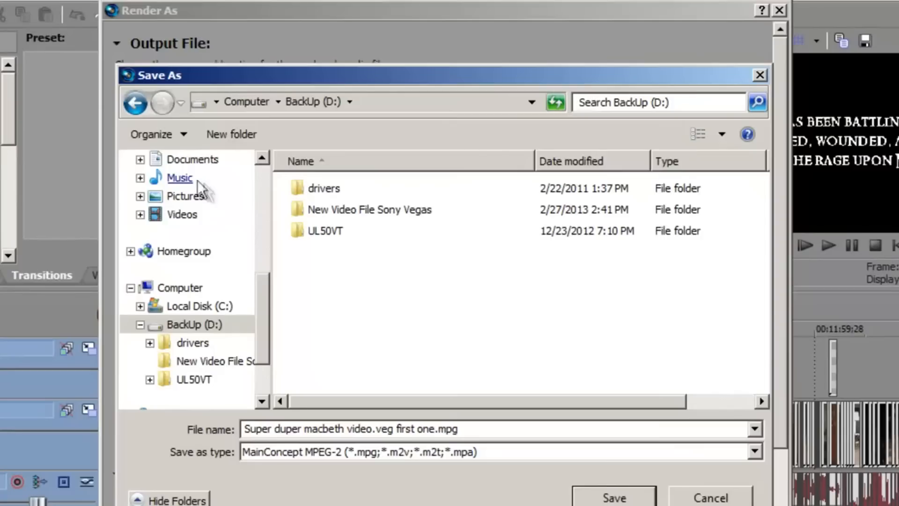
mouse_move(192, 159)
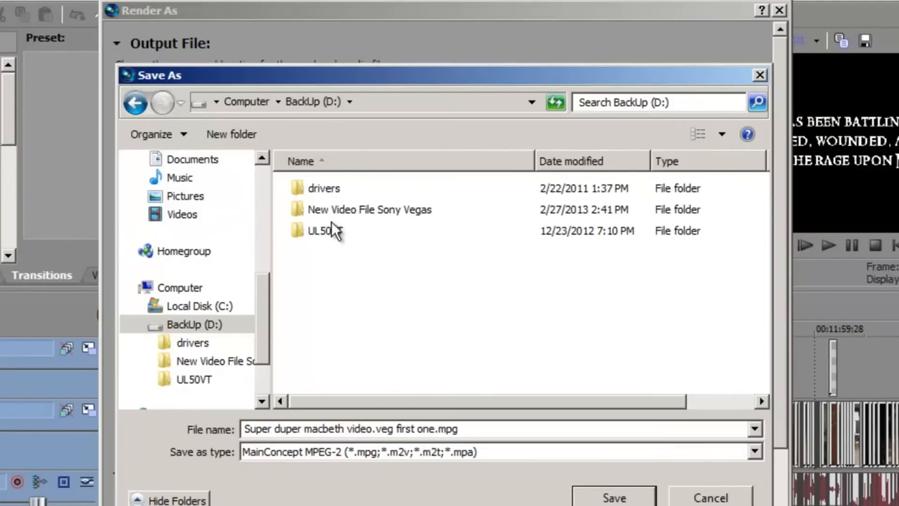
click(369, 208)
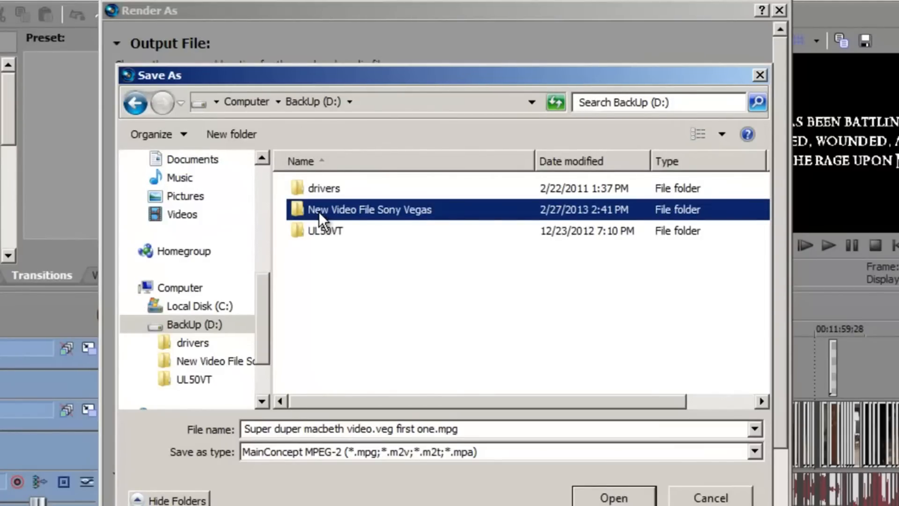
mouse_move(326, 226)
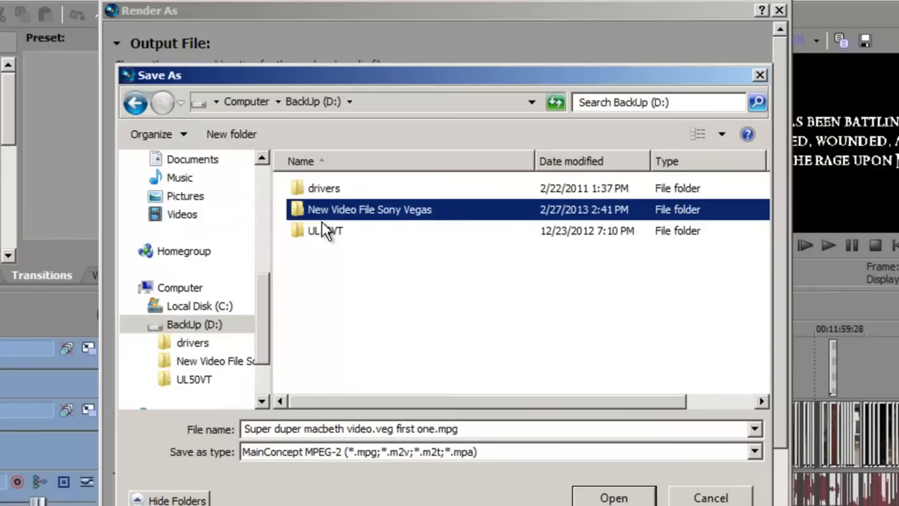
click(180, 287)
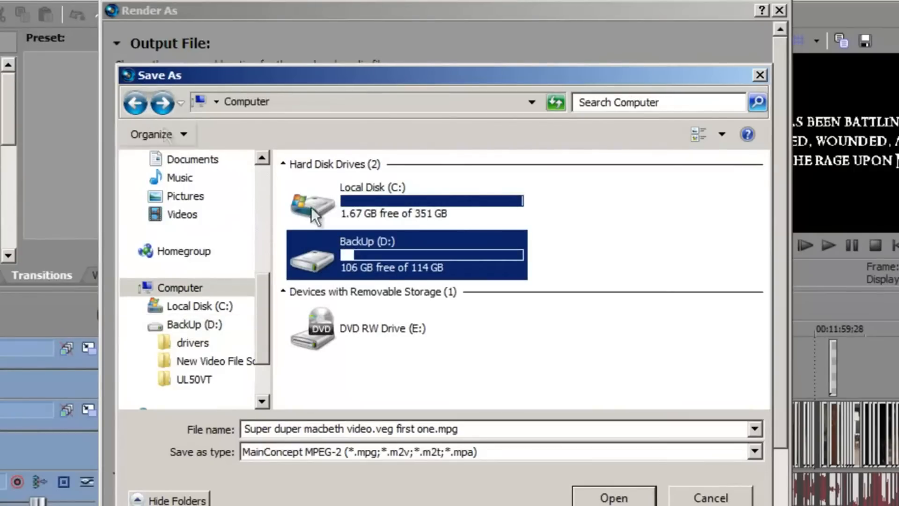
mouse_move(382, 293)
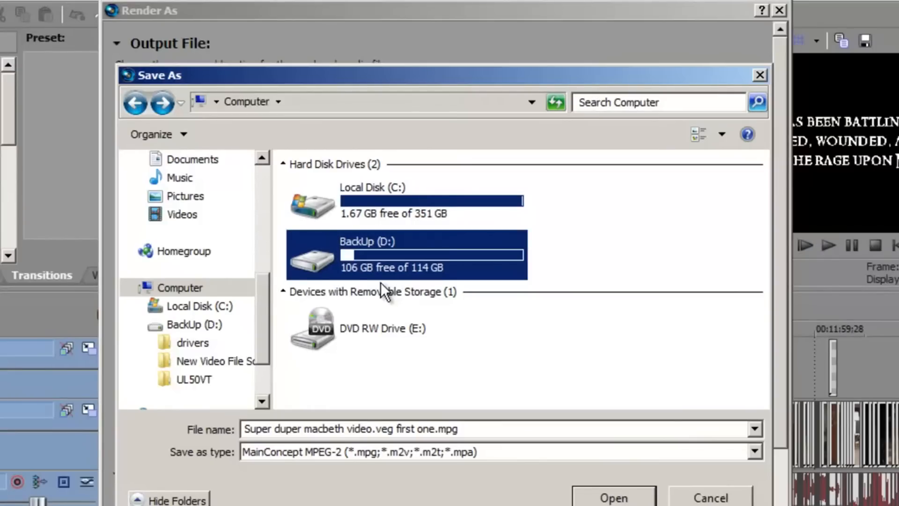
mouse_move(382, 304)
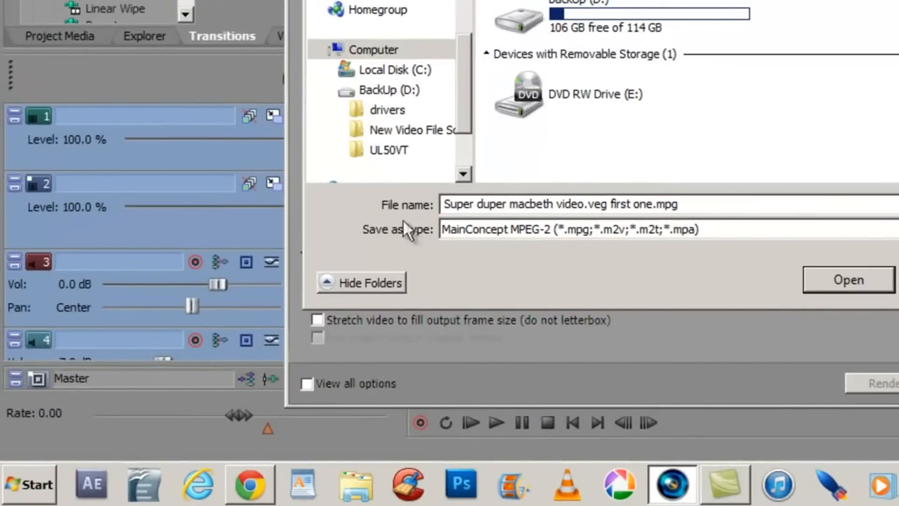
Step: Browse Program Files (x86) on Local Disk (C:) in Windows Explorer via Start > Computer
click(29, 483)
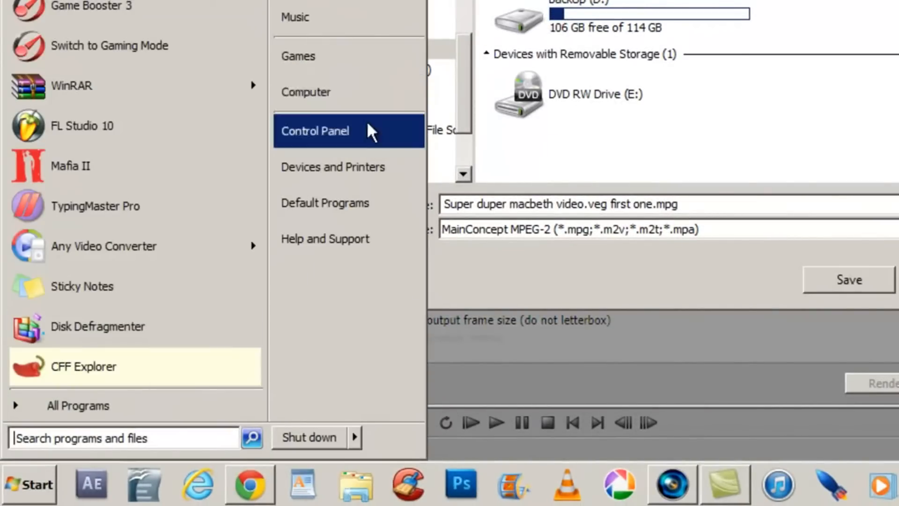
click(305, 91)
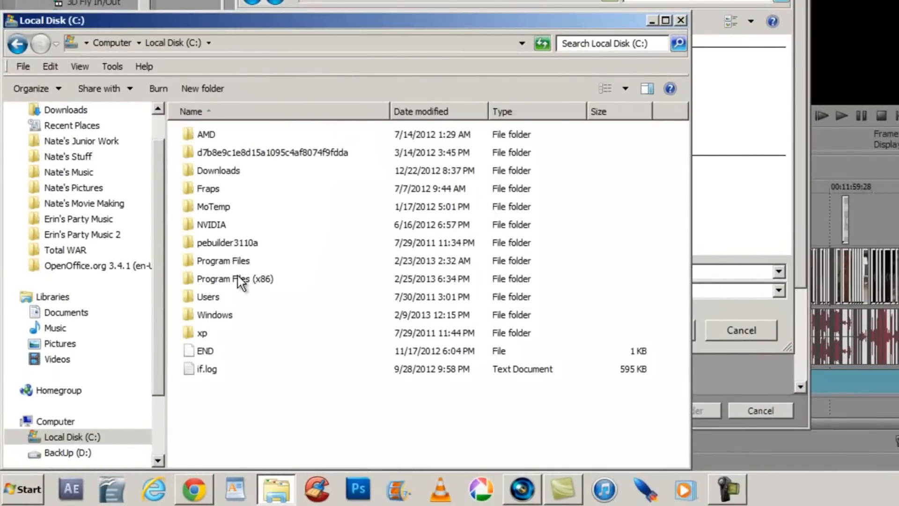
double_click(234, 279)
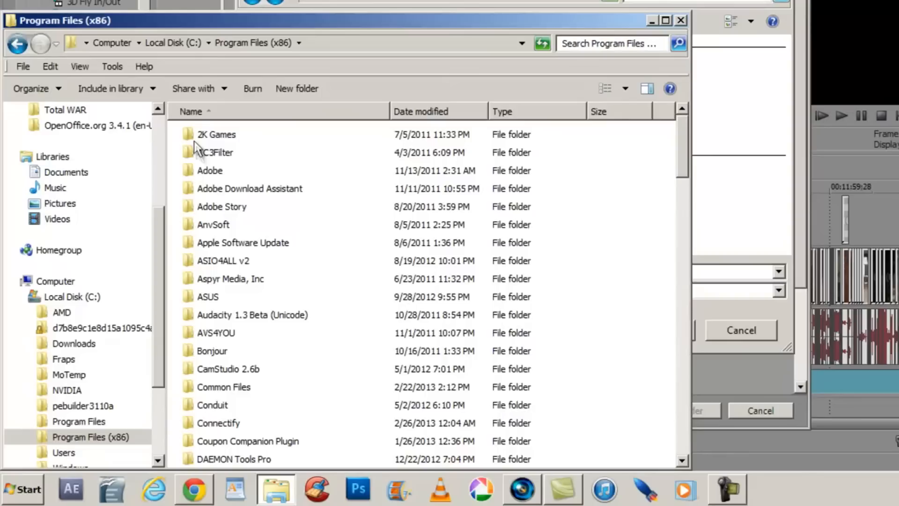
mouse_move(213, 146)
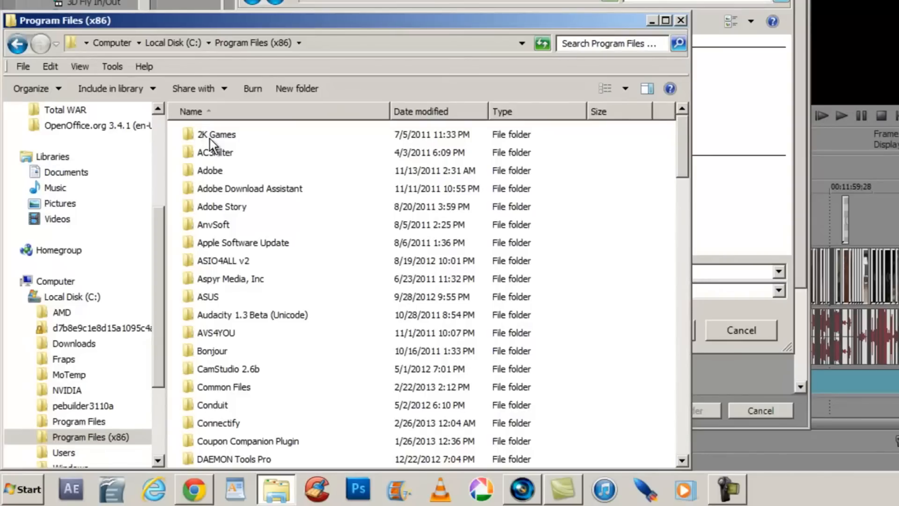
scroll(down, 3)
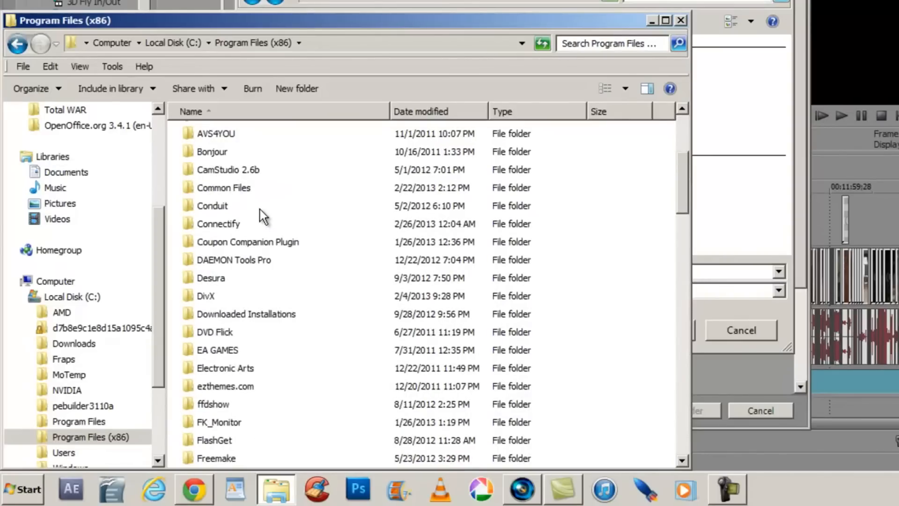
mouse_move(245, 251)
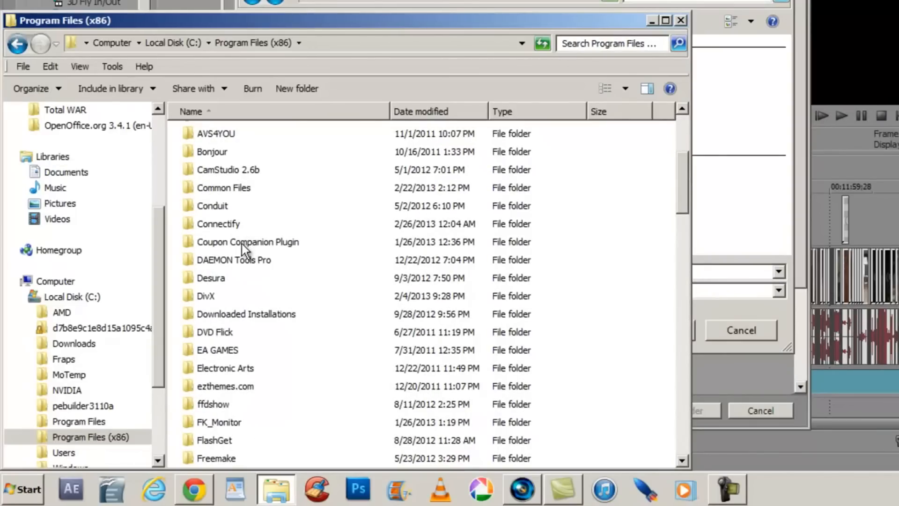
mouse_move(354, 172)
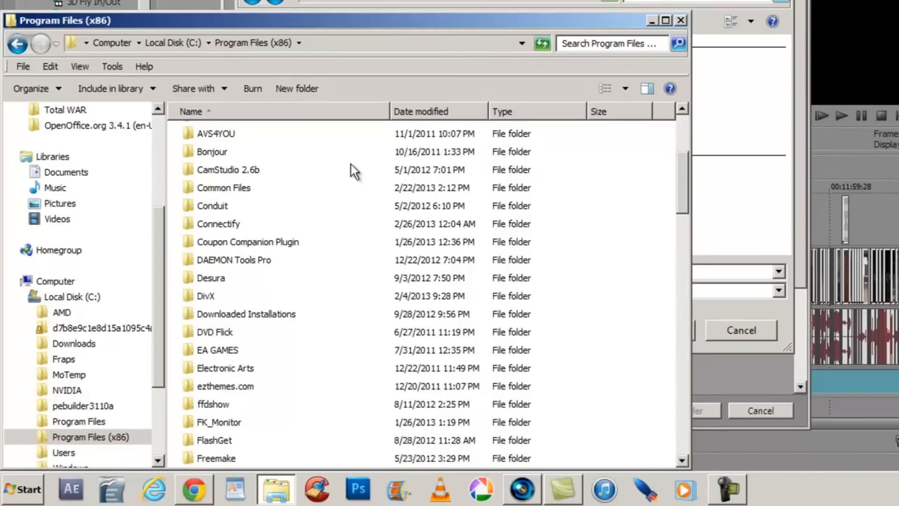
mouse_move(462, 152)
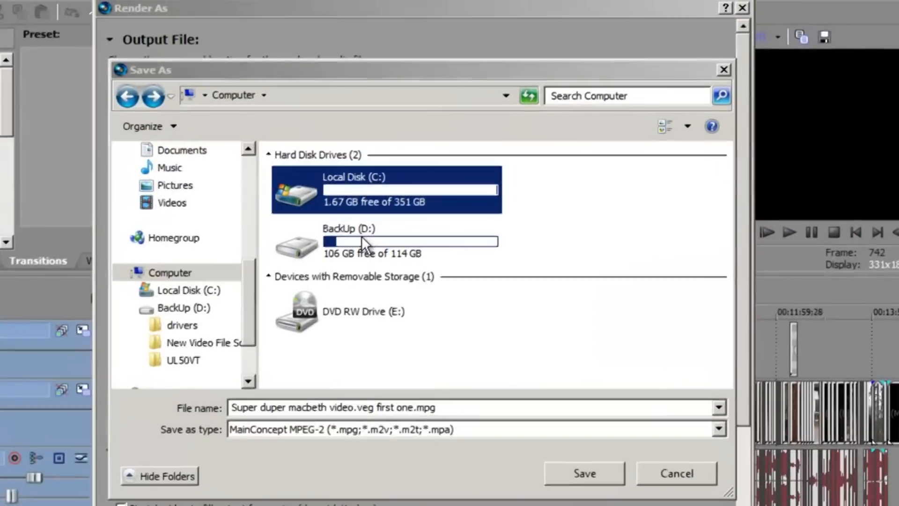
mouse_move(343, 217)
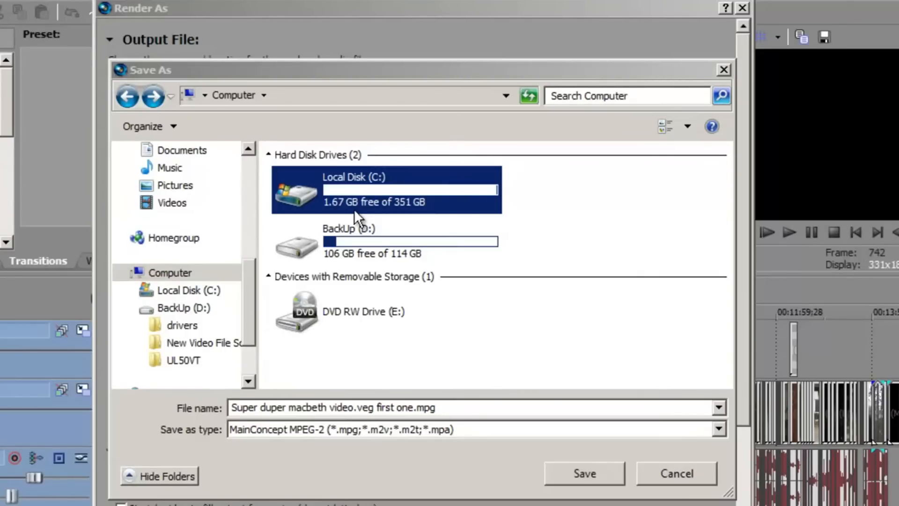
mouse_move(353, 246)
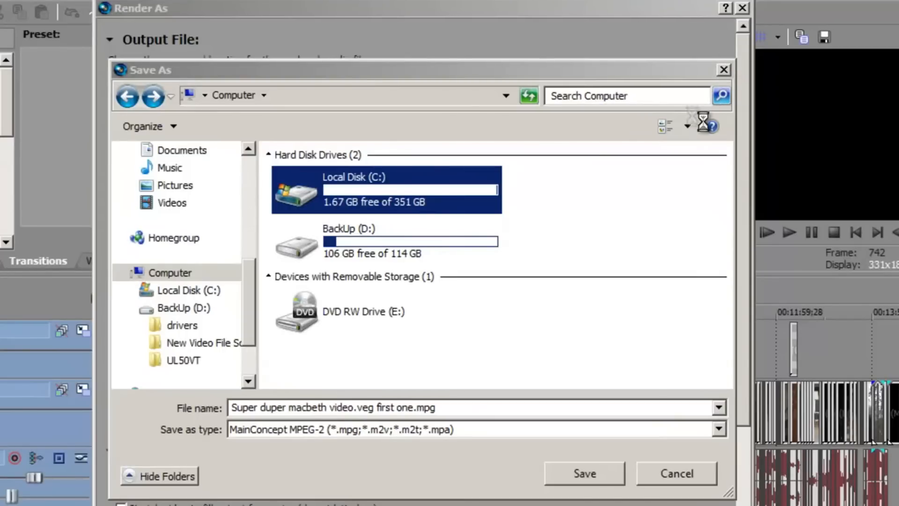
mouse_move(639, 345)
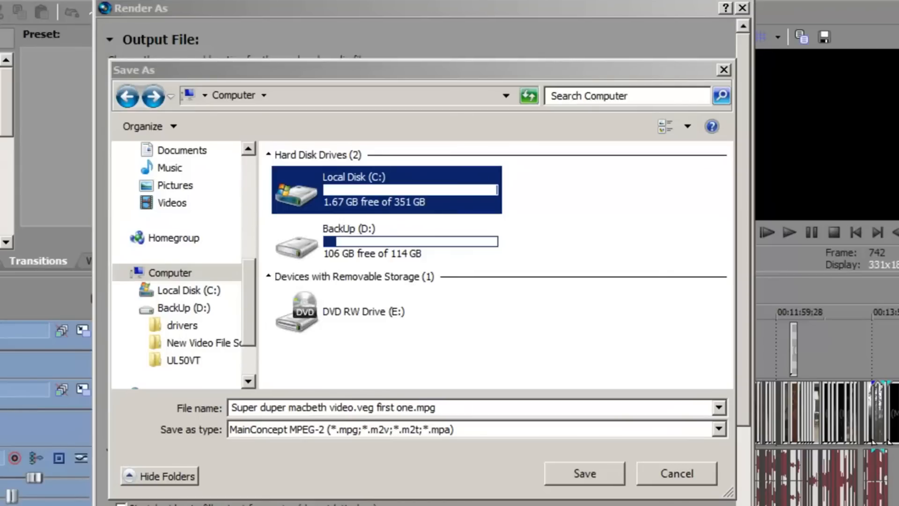
Step: Cancel Save As, keeping output folder D:\New Video File Sony Vegas\ with 106 GB free
click(583, 473)
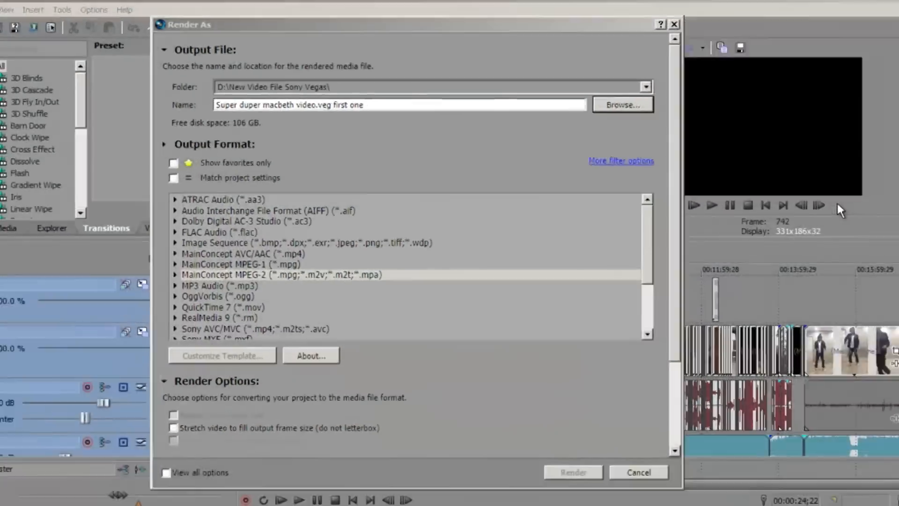